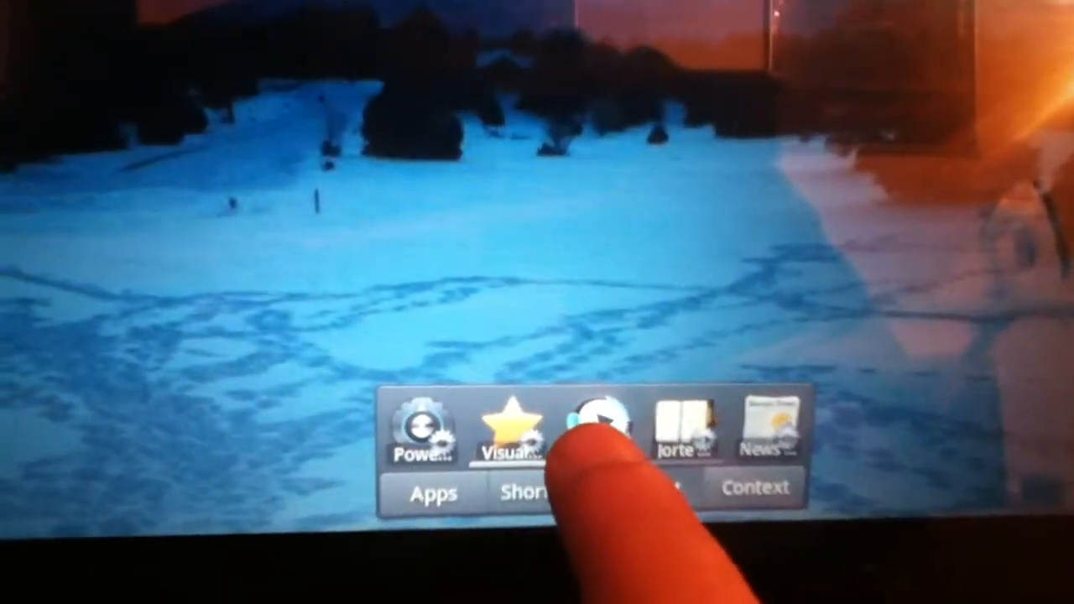
- Open Powerstrip's music page, start the current song, and skip to the next track
left_click(598, 429)
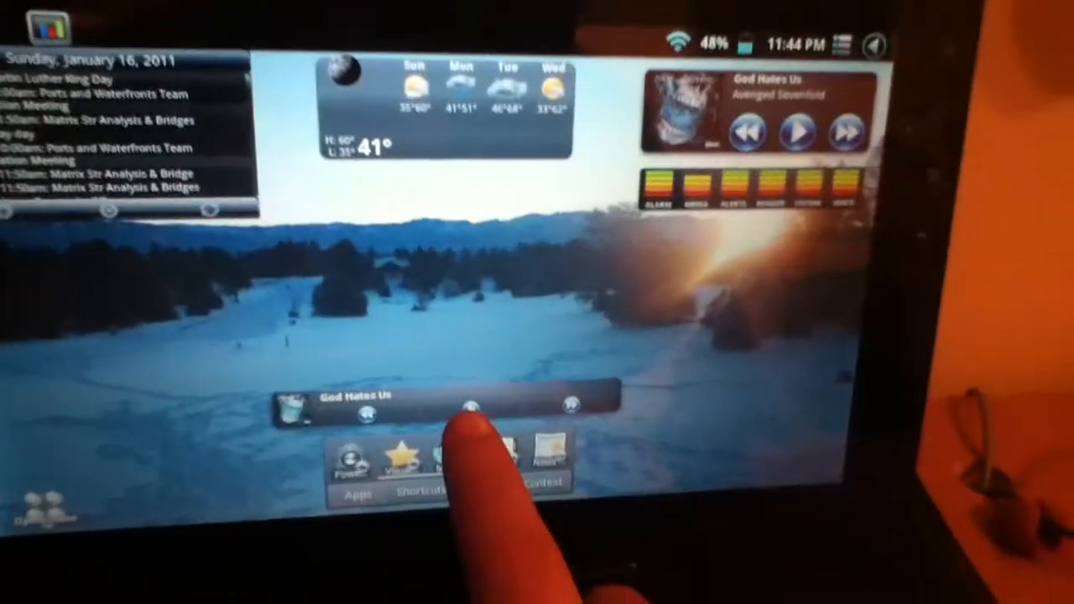
left_click(474, 406)
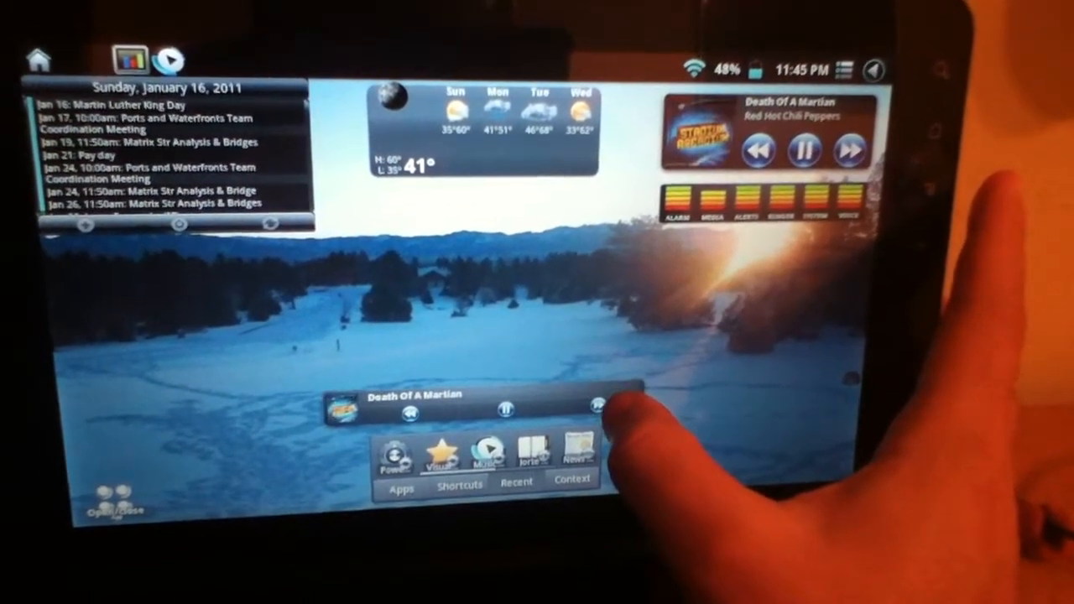
left_click(596, 410)
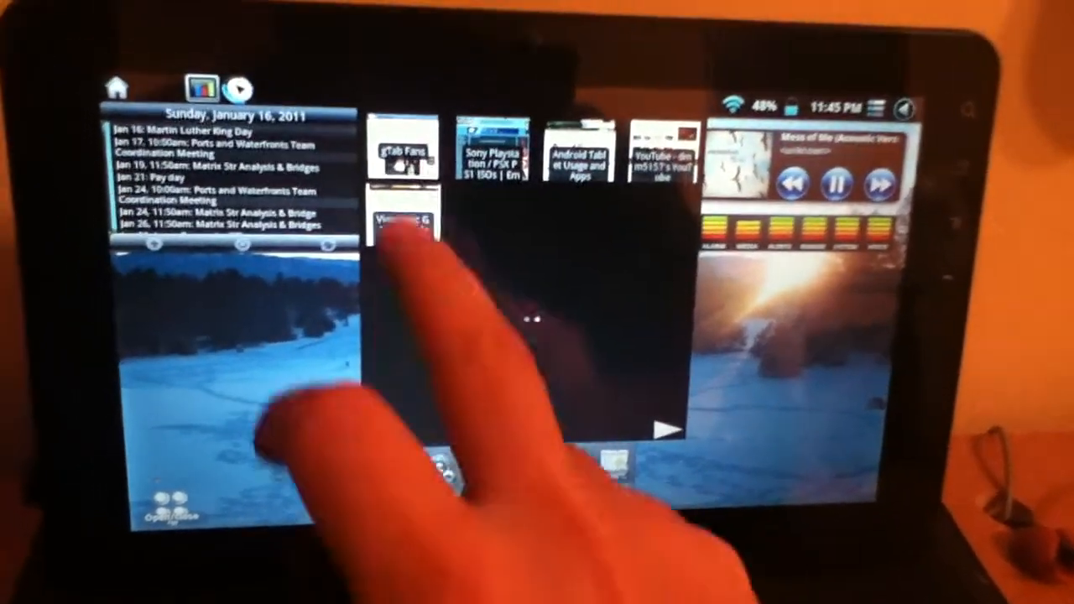
- Load the gTab Fans bookmark in the browser
left_click(403, 151)
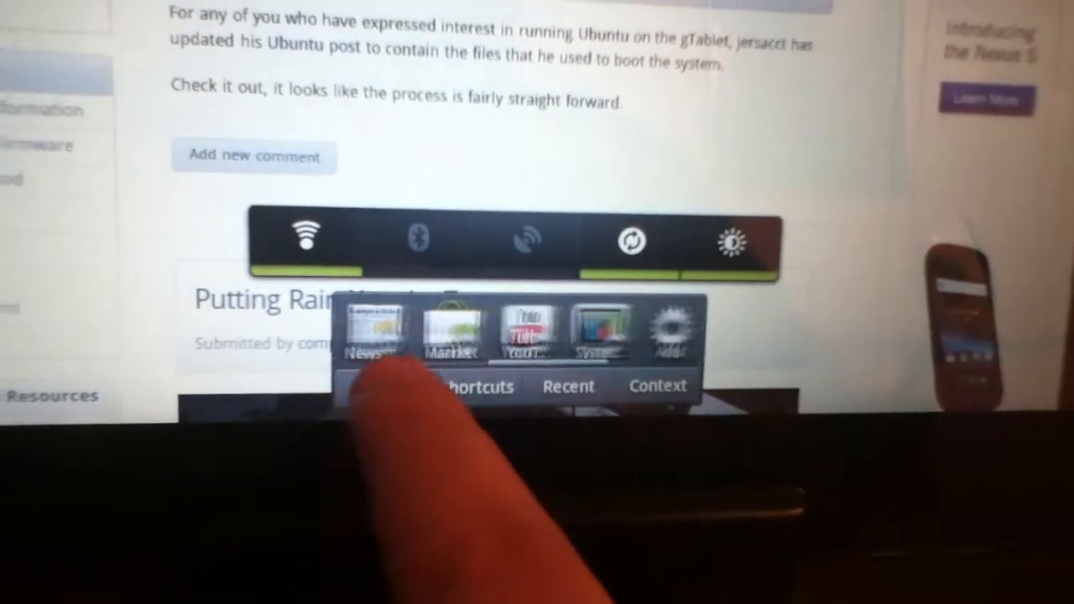
- Preview the widget page, return to the first dock icons, and open the full app list
left_click(449, 332)
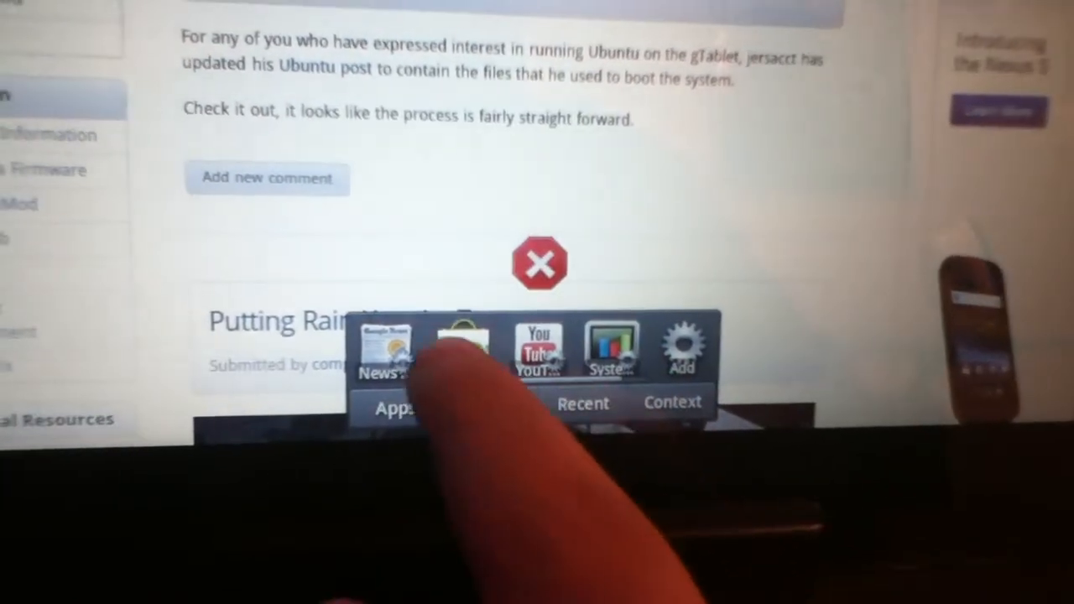
left_click(491, 407)
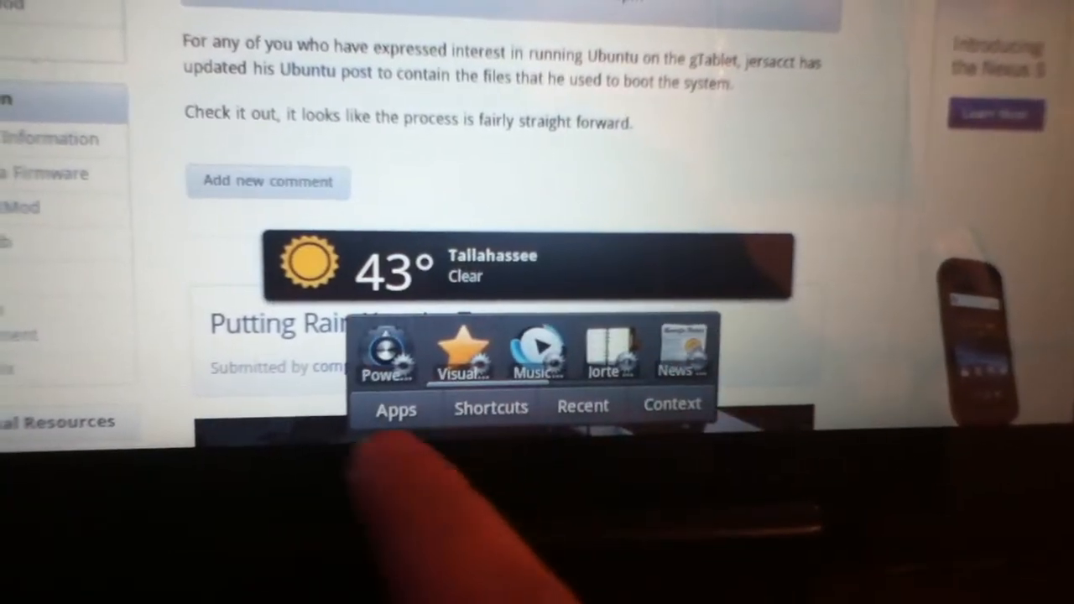
left_click(395, 407)
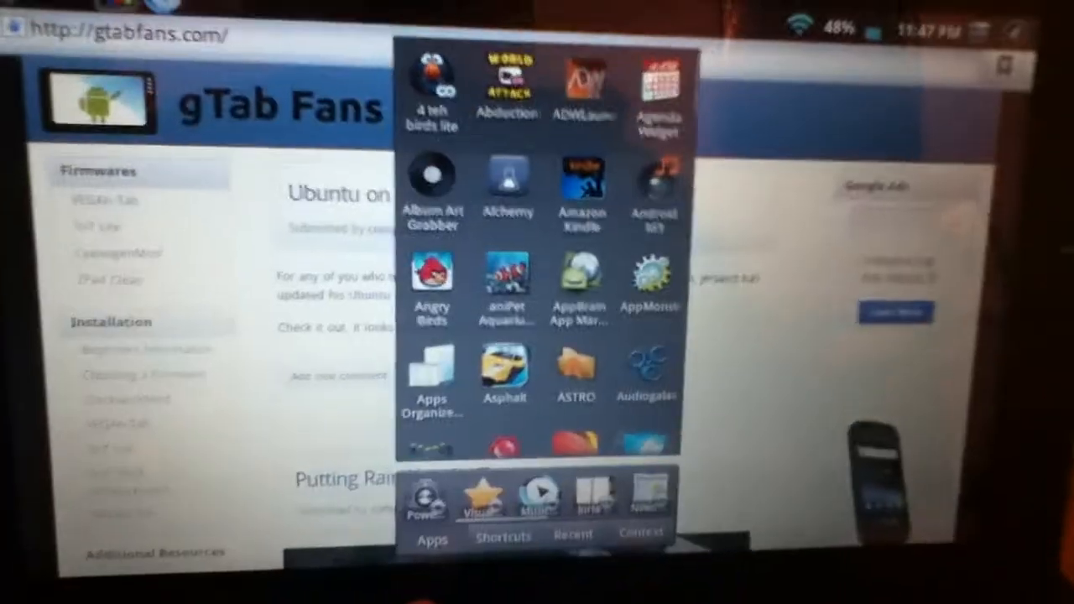
- Scroll the app list, then dismiss the shortcuts panel to reveal the gTab Fans page
scroll("down", 3)
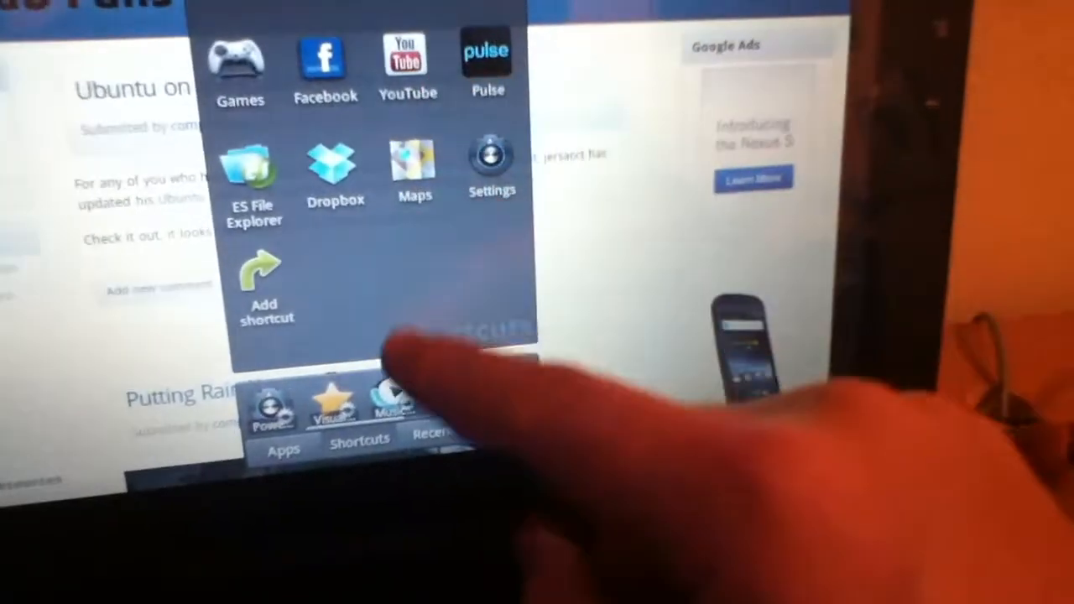
left_click(486, 52)
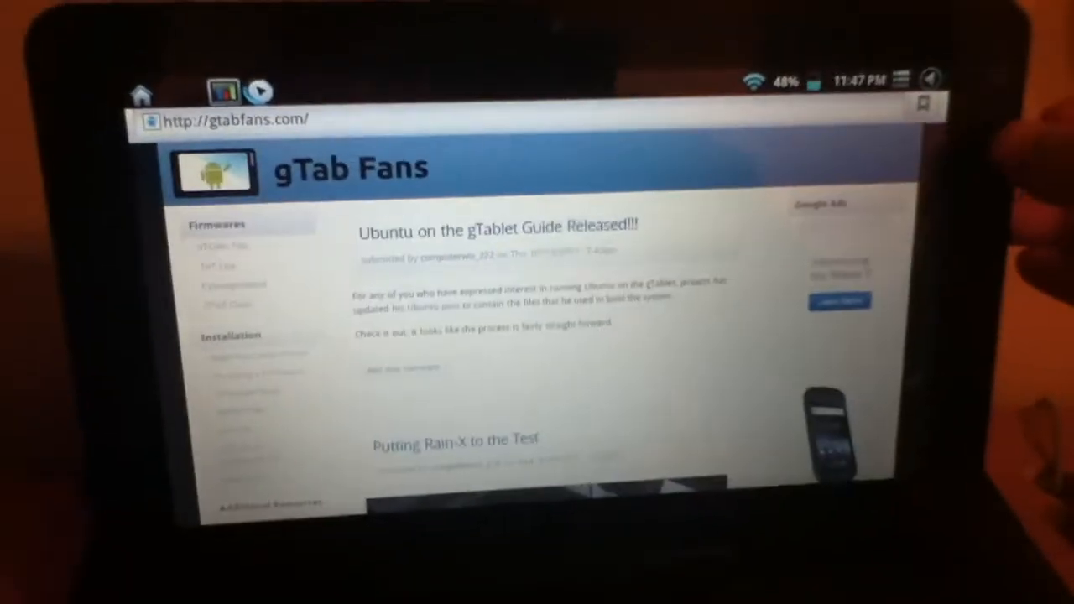
- Raise the Powerstrip dock over the browser and go to the home screen
left_click(545, 470)
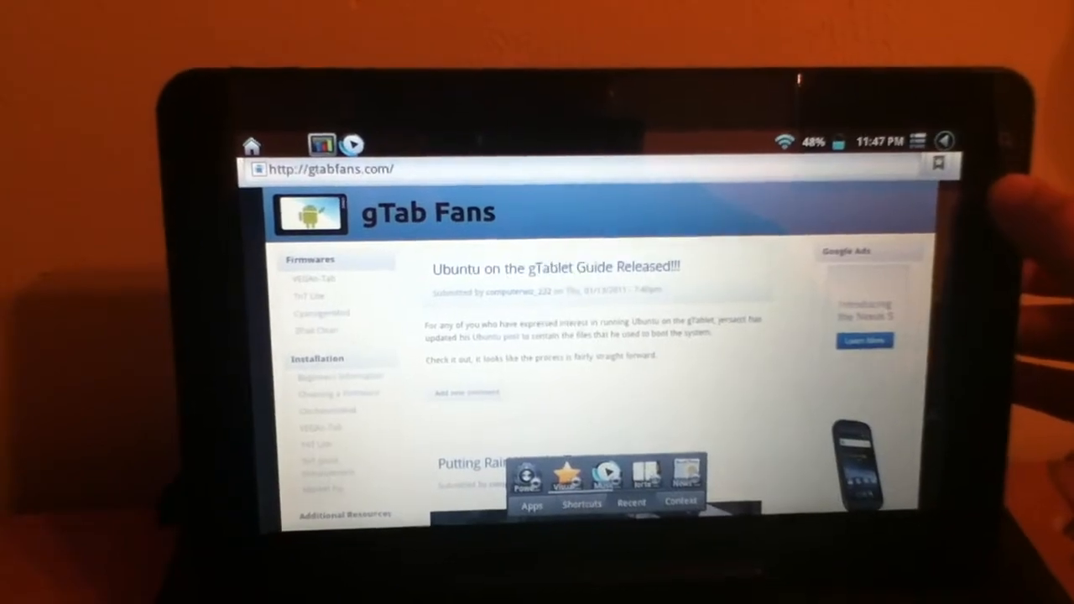
left_click(632, 504)
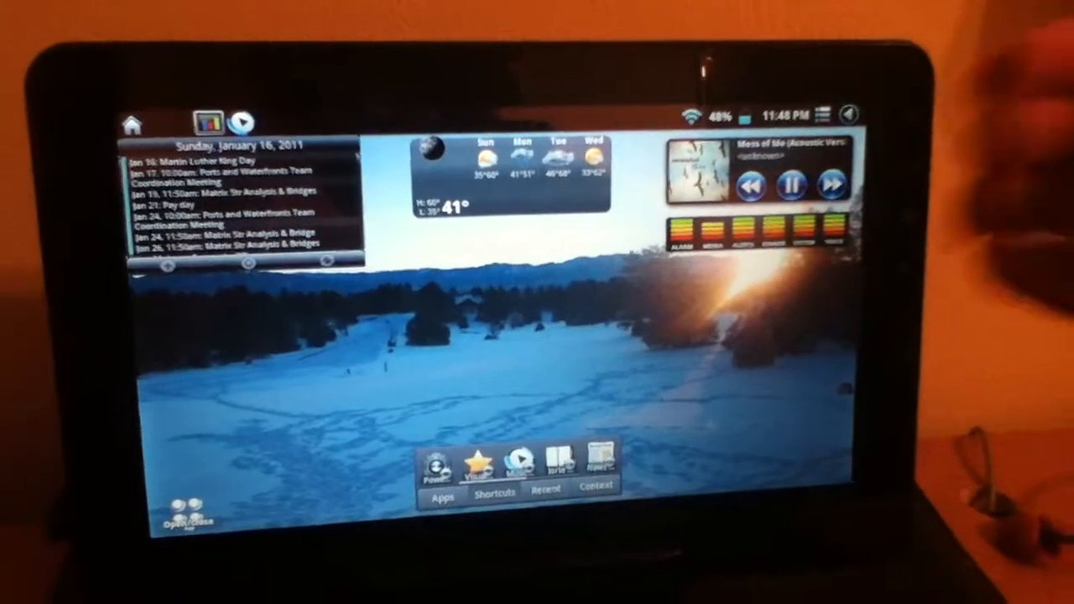
left_click(443, 478)
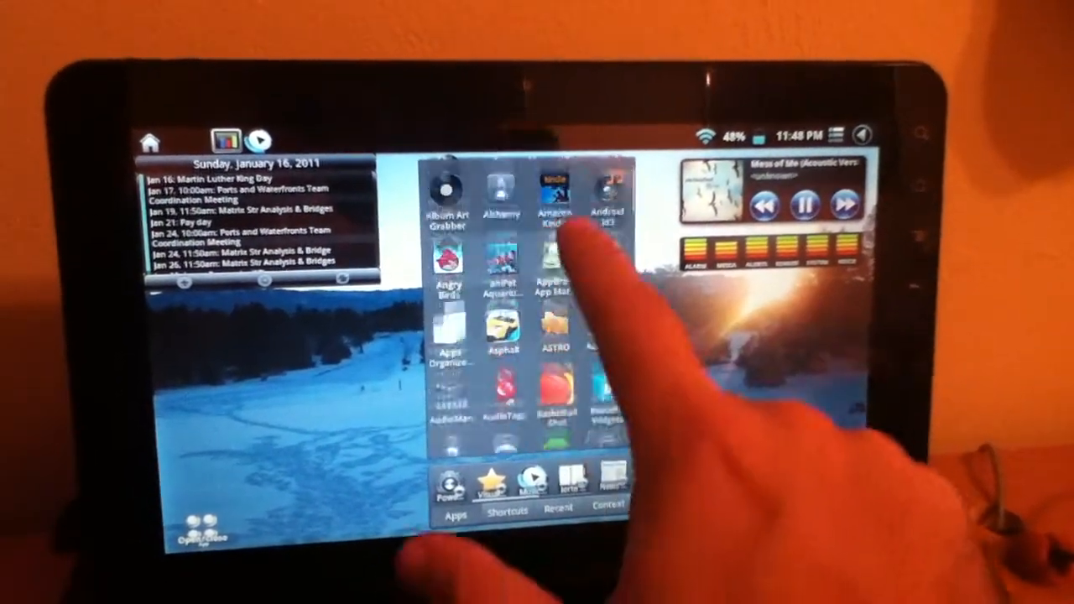
scroll("down", 3)
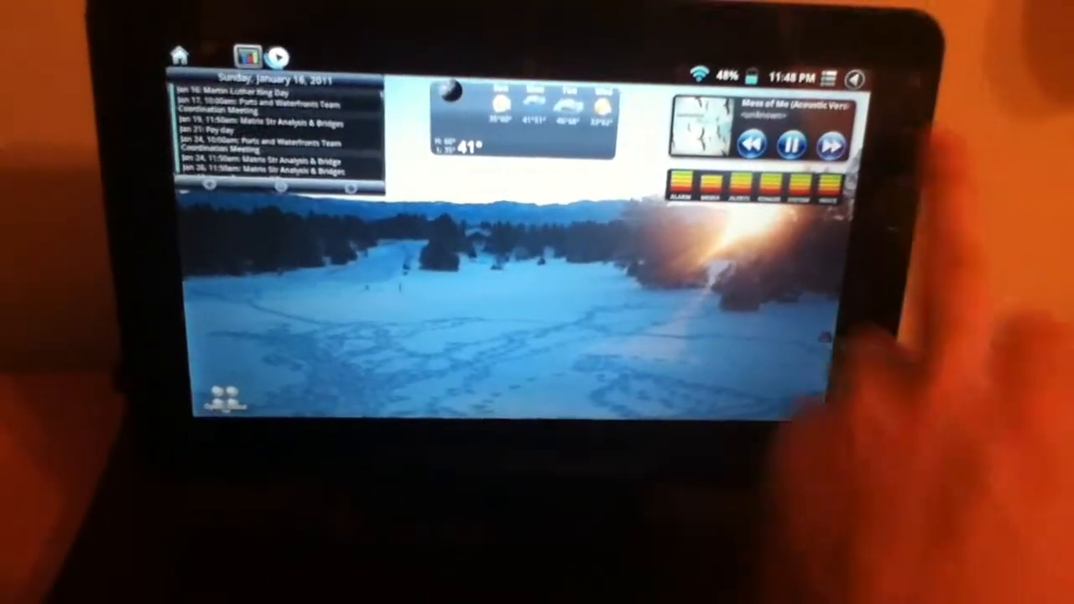
left_click(457, 348)
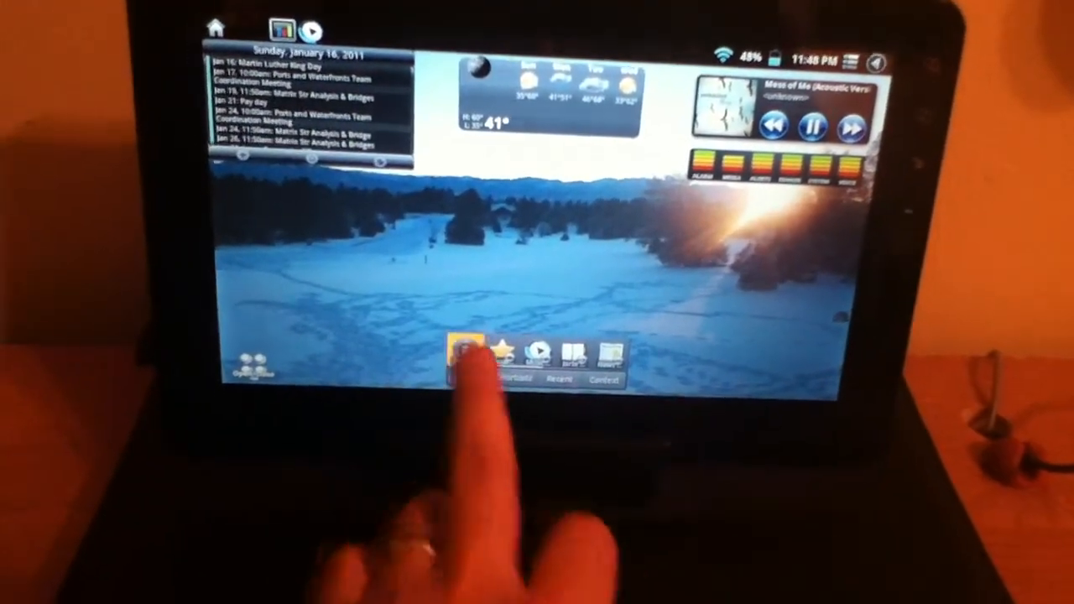